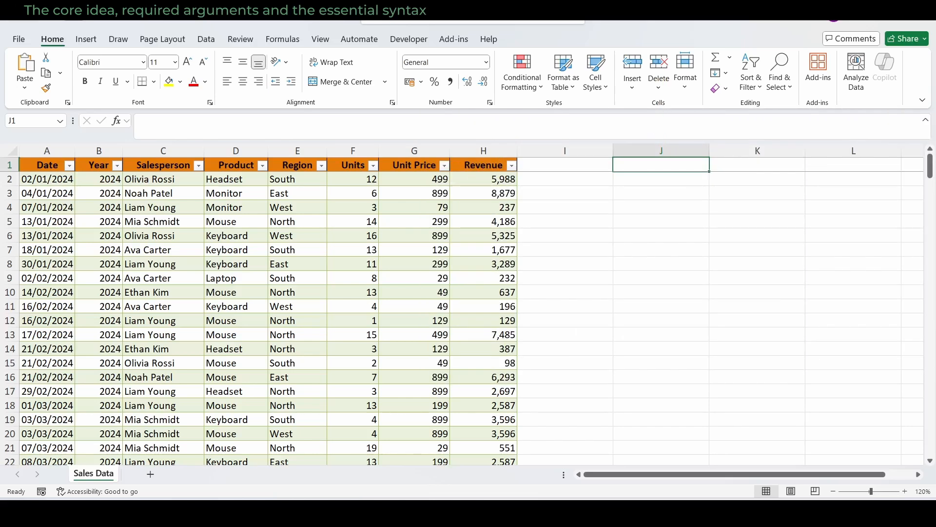
- Start =GROUPBY( in J1 and step through the row_fields and values arguments with commas
type("=GROUPBY(")
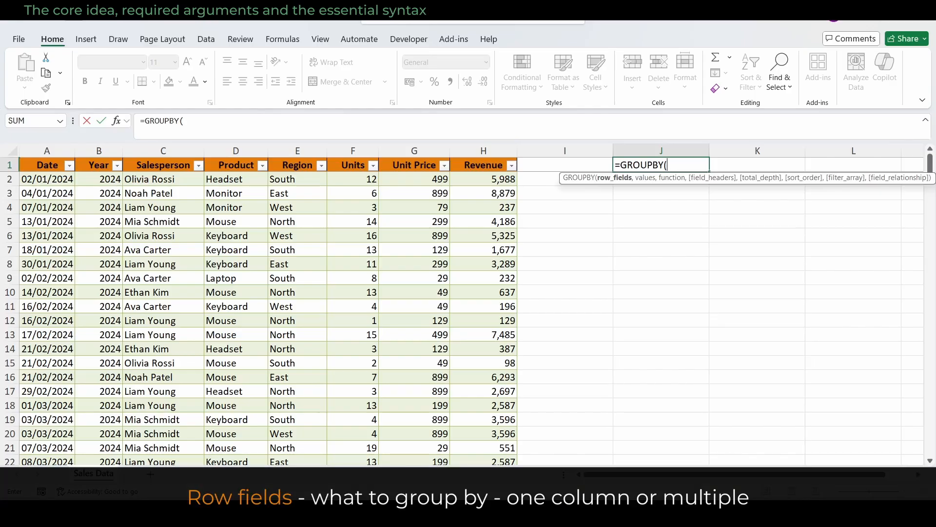
type(",")
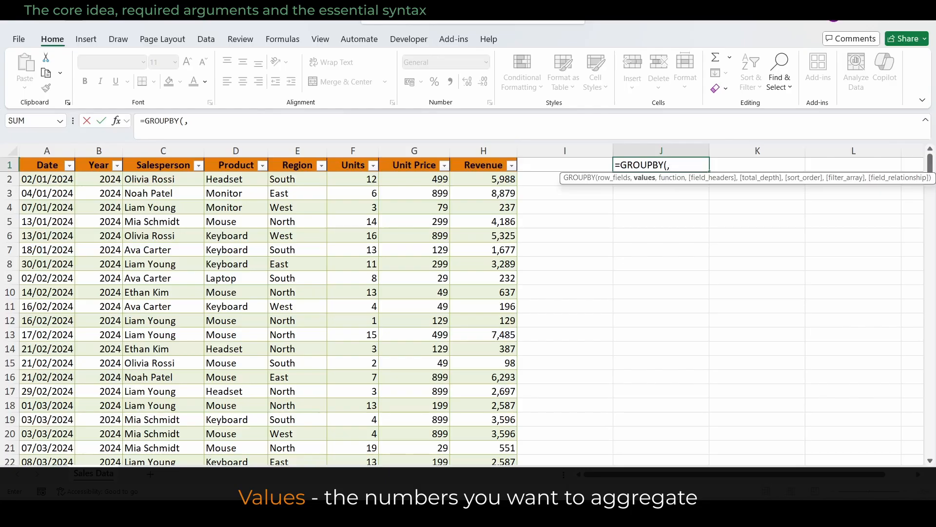
type(",SalesData[[#All],[Revenue")
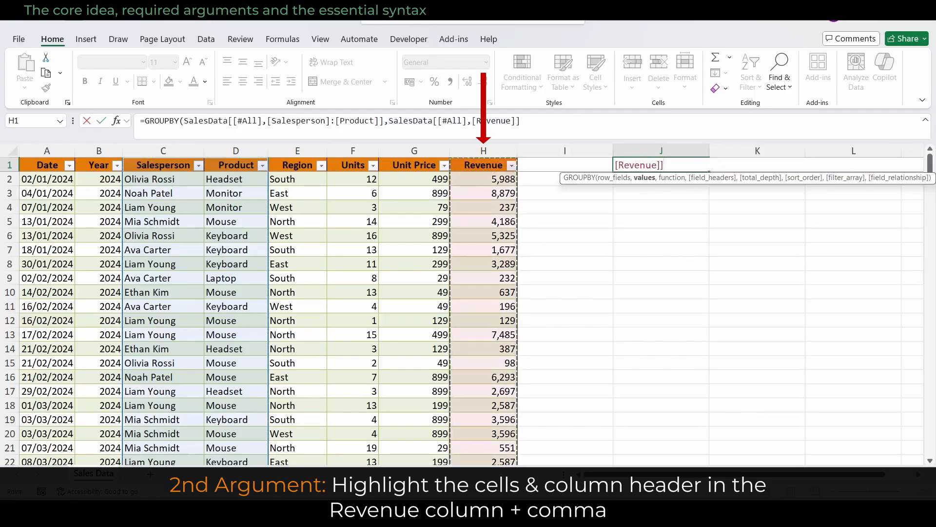
- Aggregate Revenue by Salesperson and Product with SUM and enter the formula
type(",")
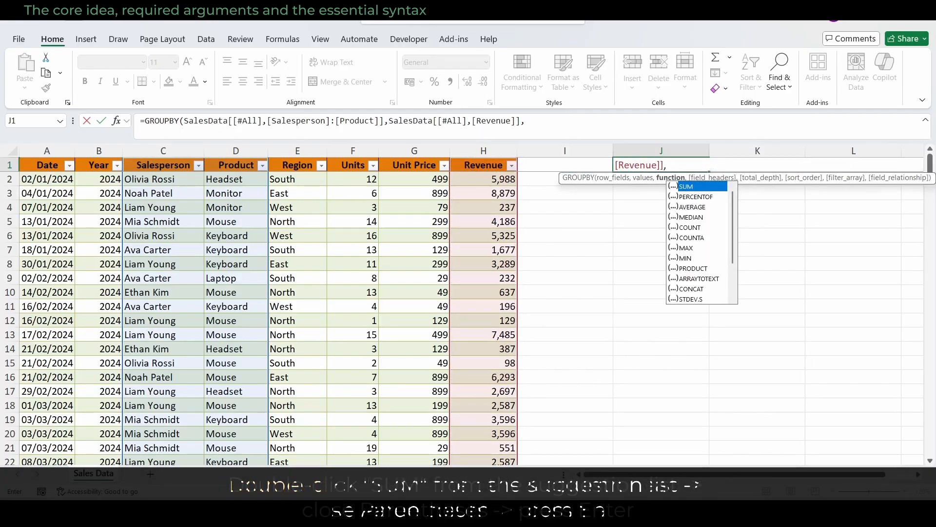
double_click(685, 185)
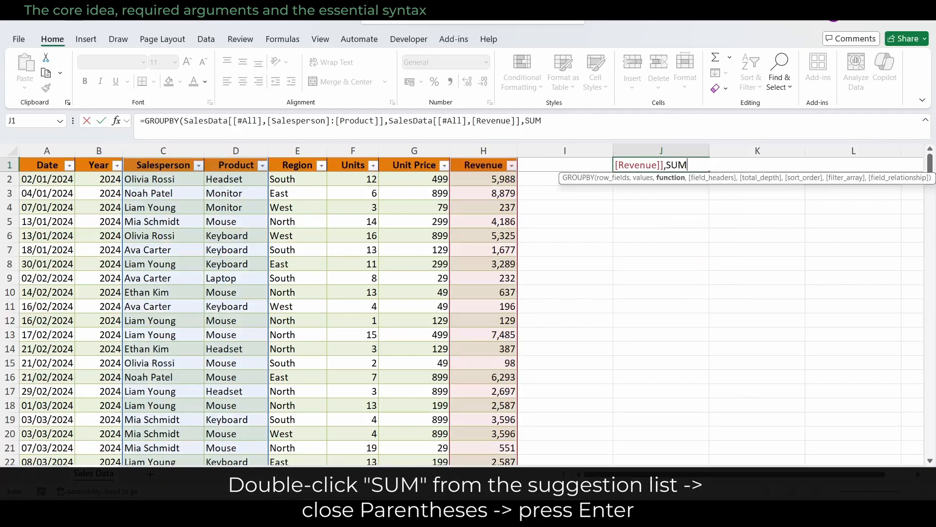
type(")")
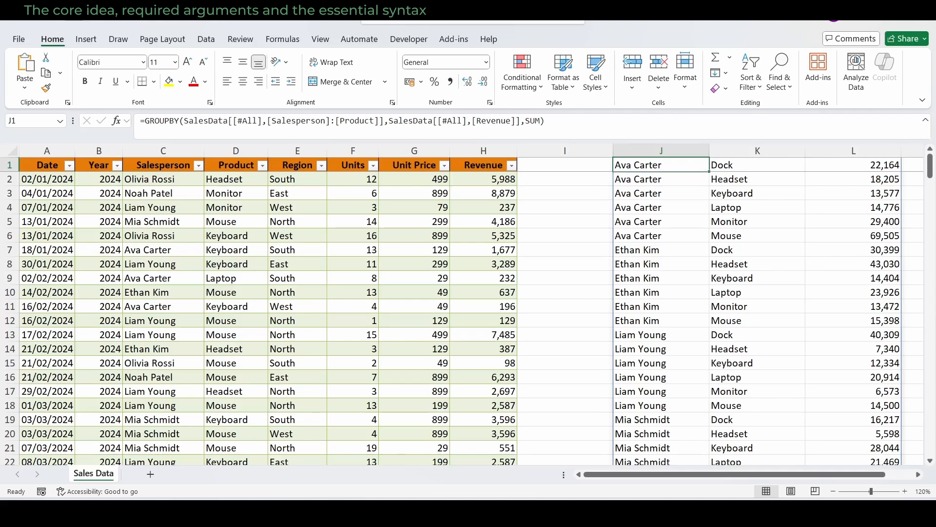
scroll("down", 3)
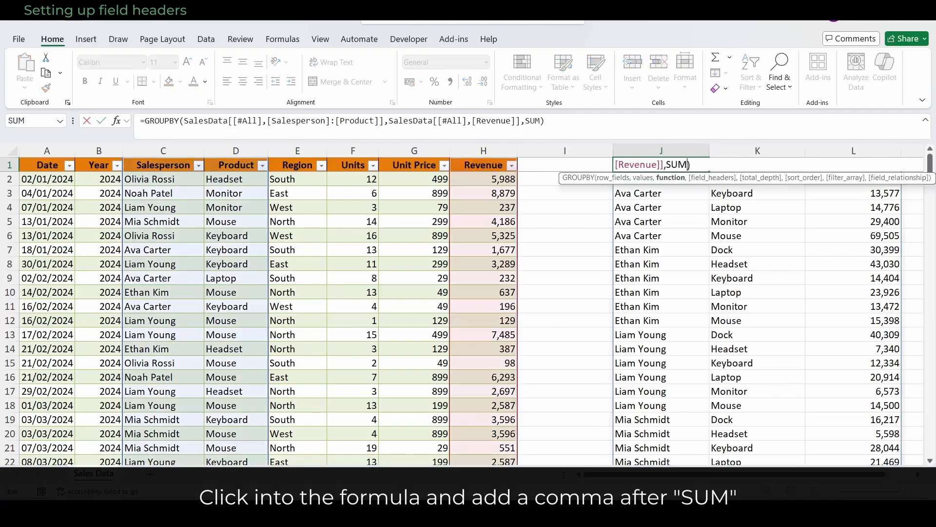
- Set field_headers to 3 so Salesperson, Product and Revenue headers show above the summary
type(",")
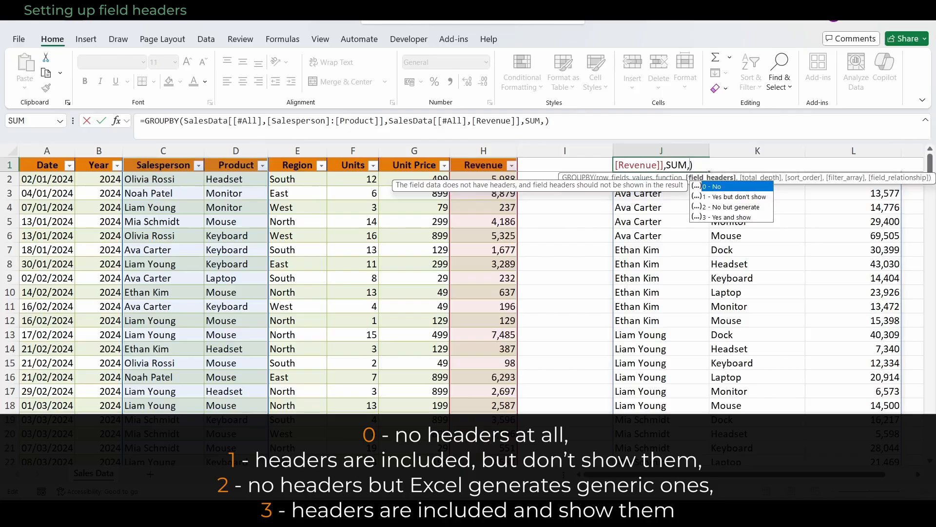
left_click(734, 196)
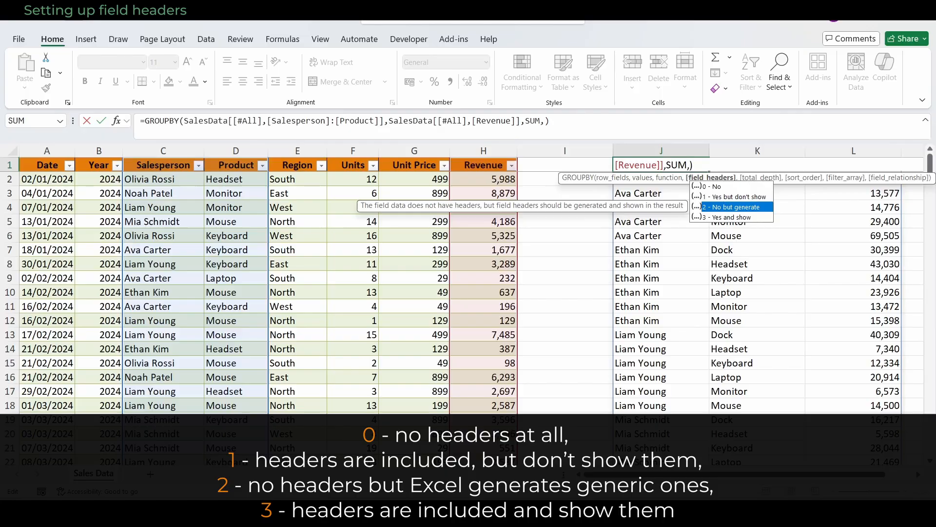
left_click(729, 217)
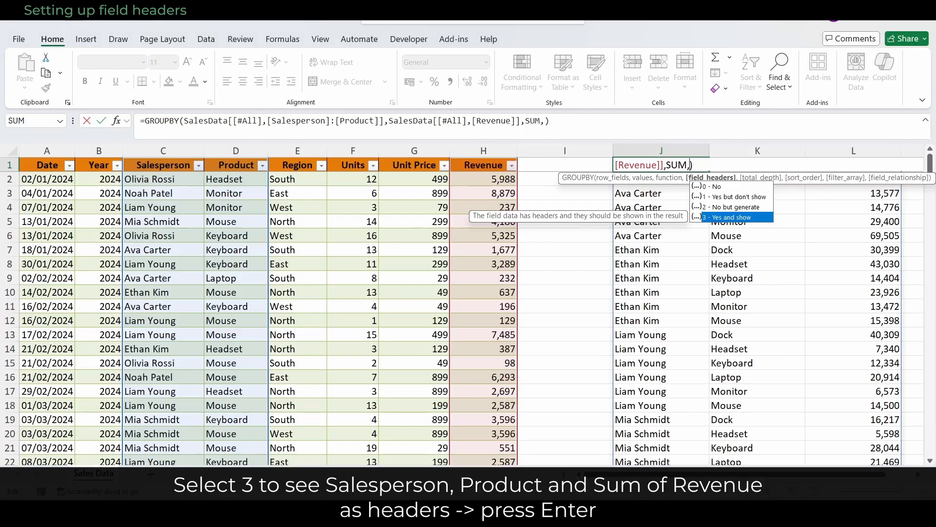
left_click(729, 217)
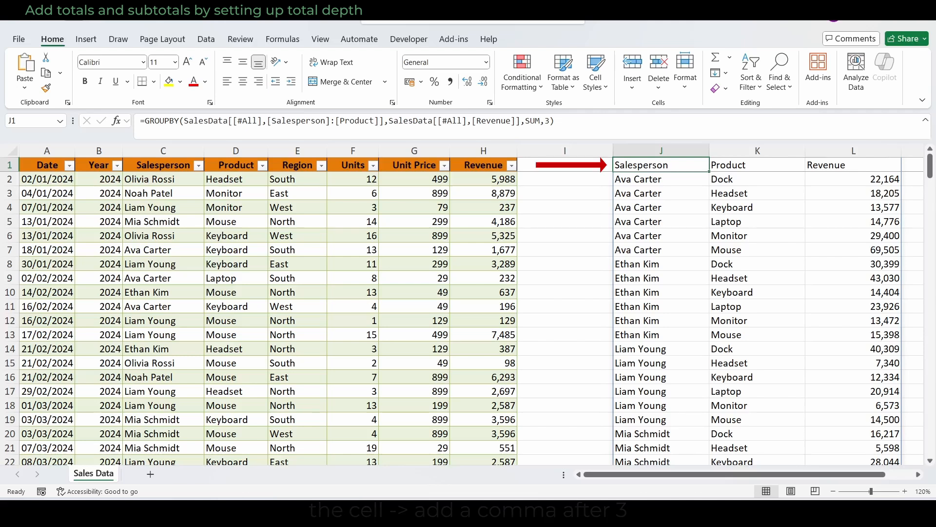
- Set total_depth to 2 for grand totals with a subtotal per salesperson
type(",")
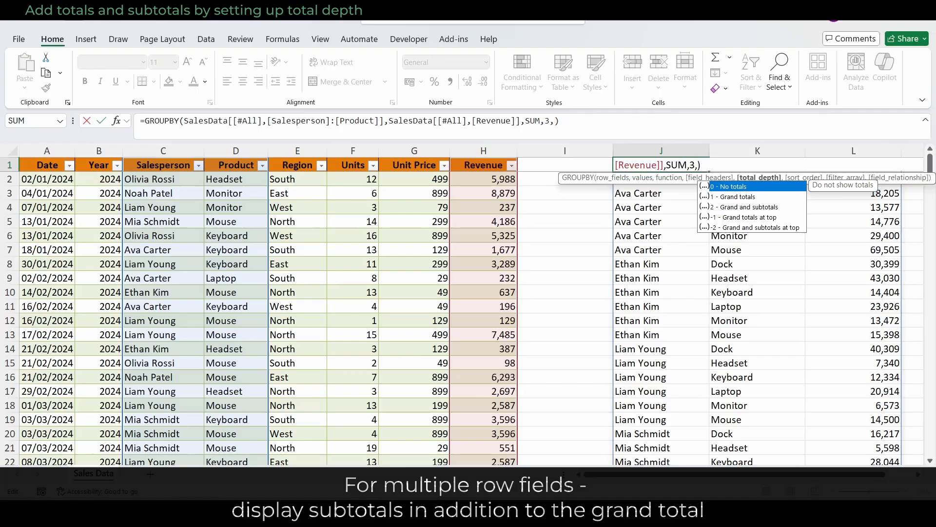
left_click(746, 207)
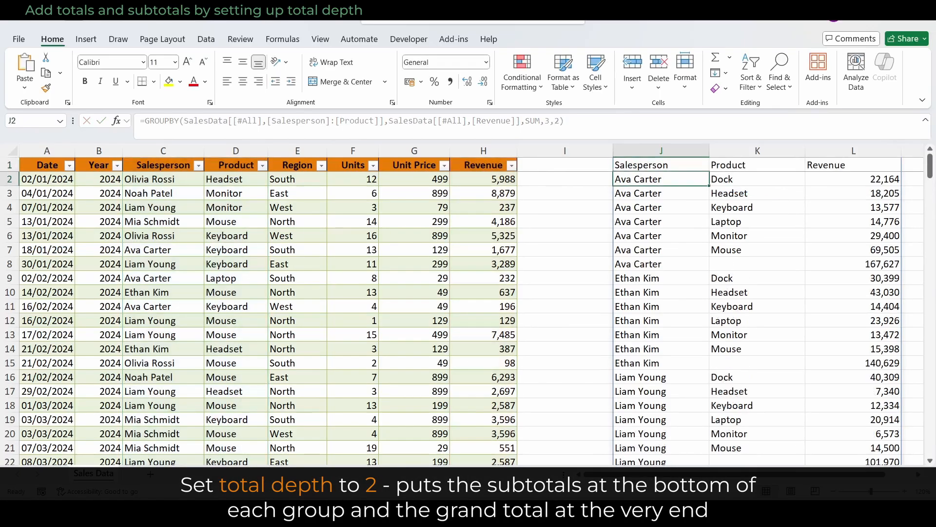
left_click(661, 164)
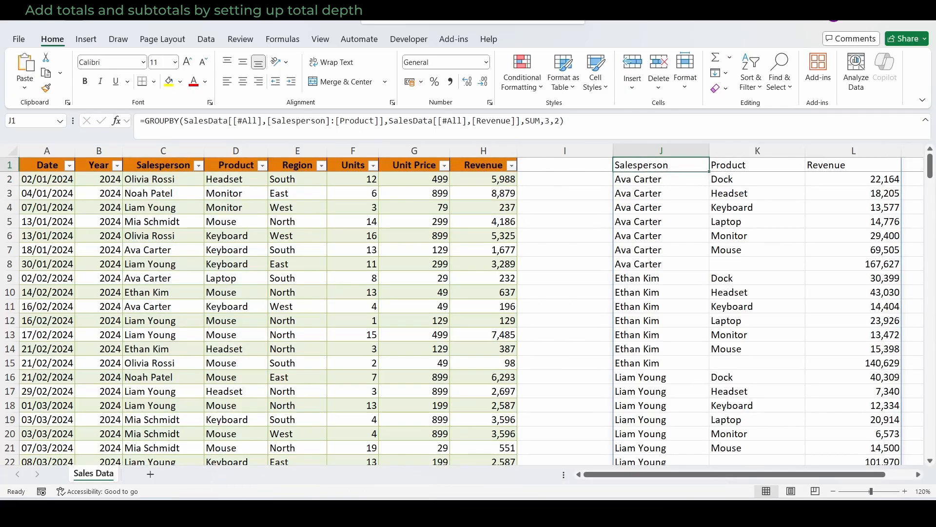
scroll("down", 3)
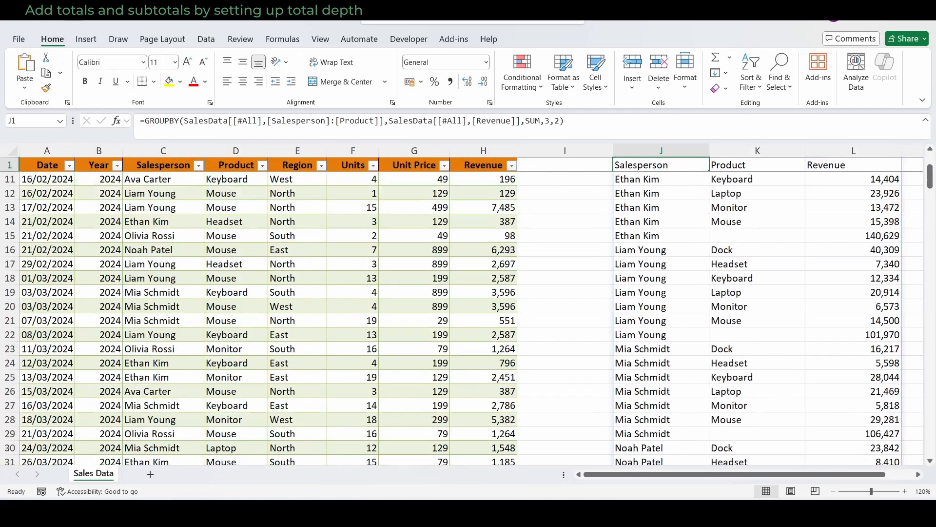
scroll("down", 3)
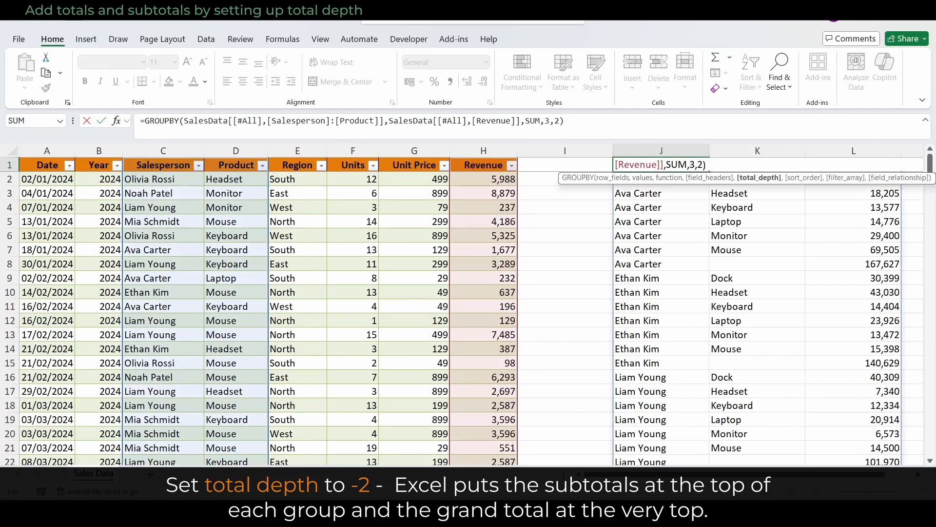
type("-2")
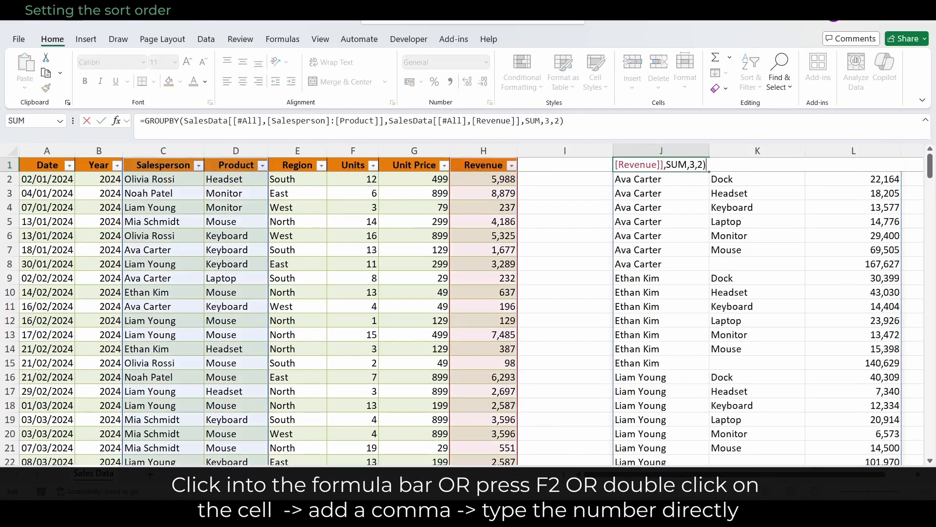
- Add sort_order -3 so each salesperson's products list from highest to lowest revenue
type(",")
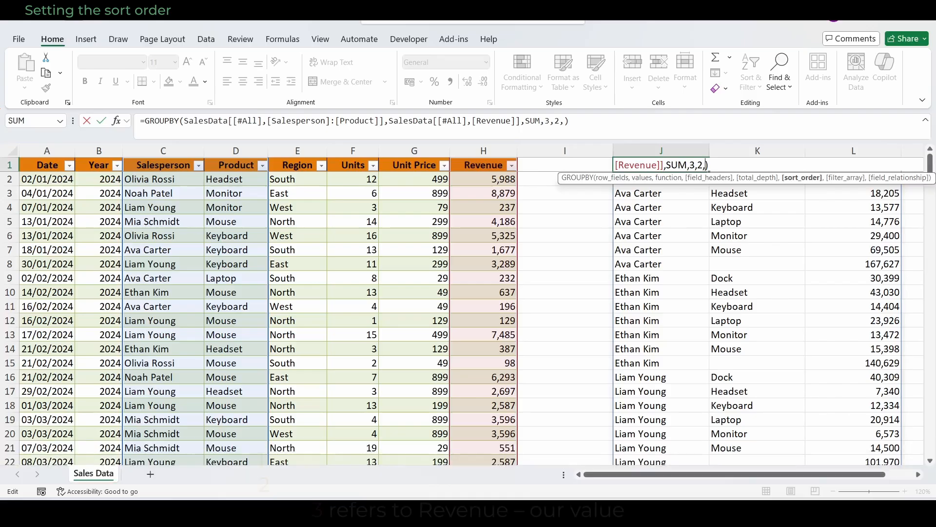
type("-3")
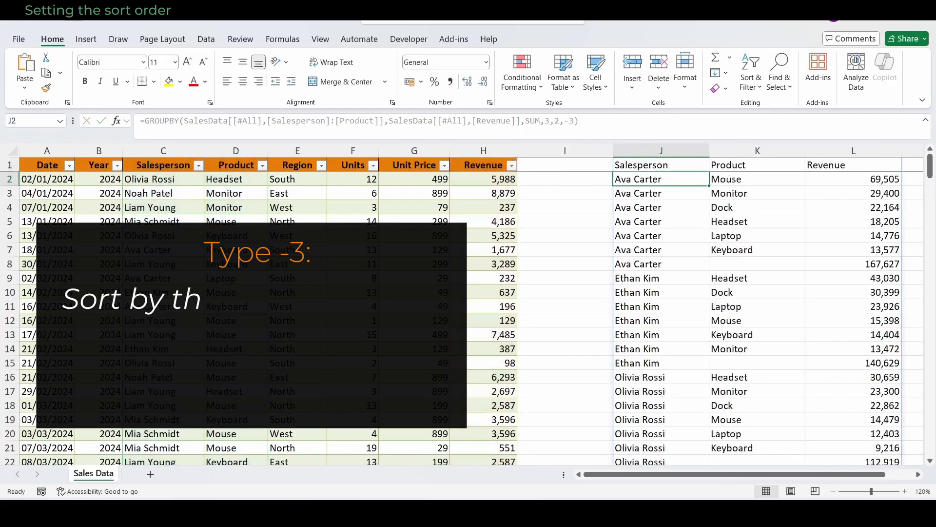
left_click(660, 165)
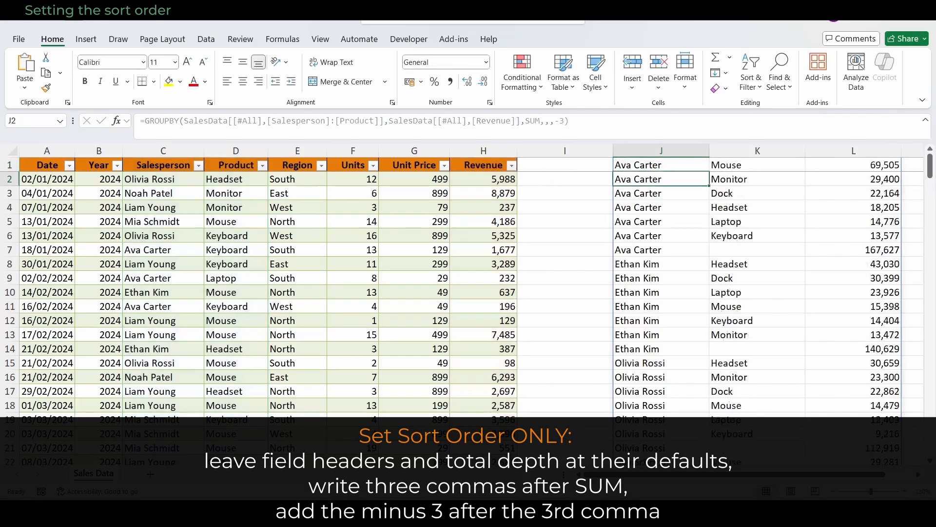
left_click(661, 165)
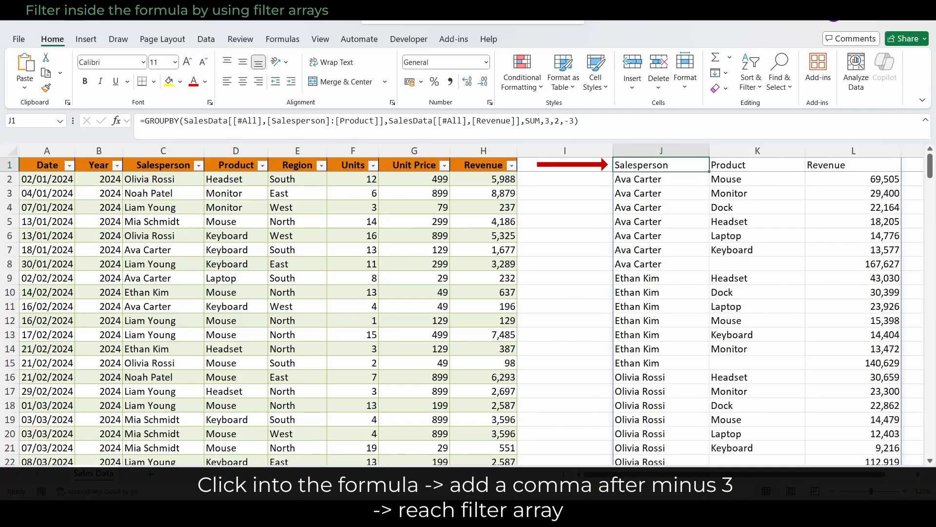
type(",SalesData[[#All],[Salesperson")
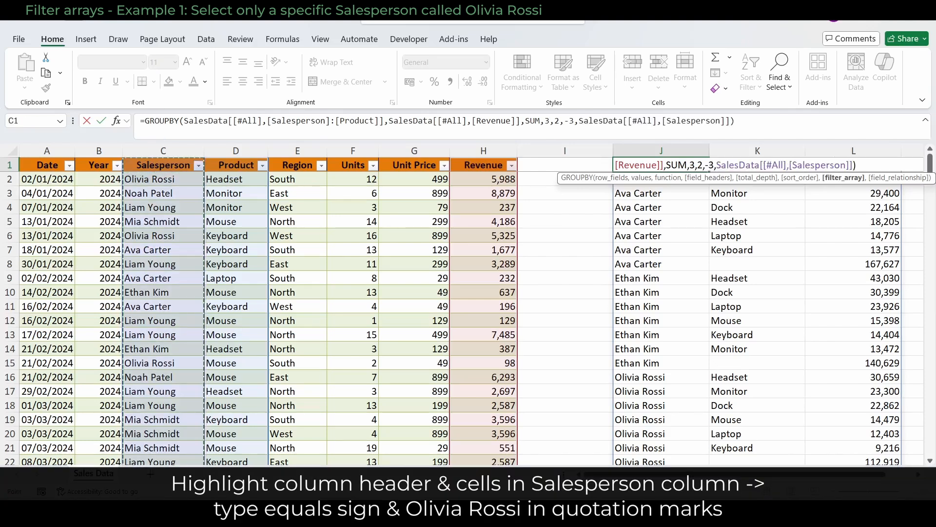
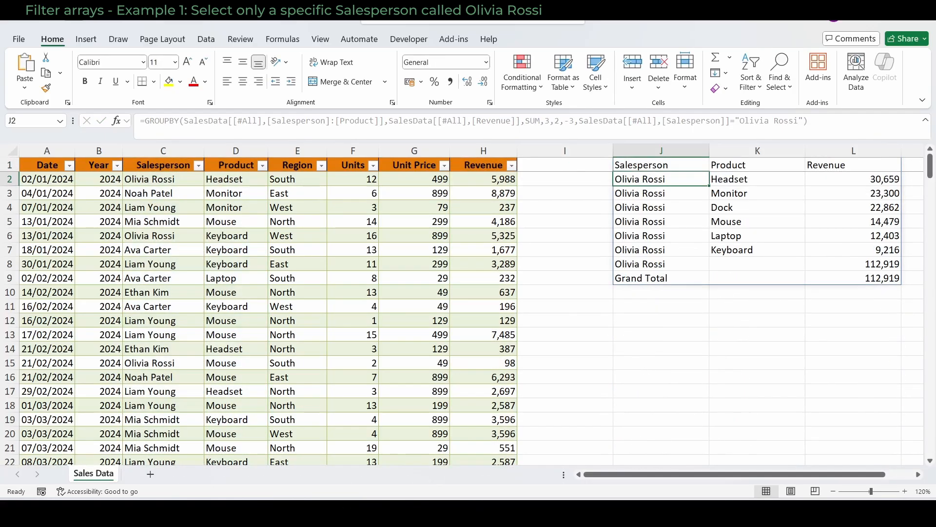
left_click(660, 164)
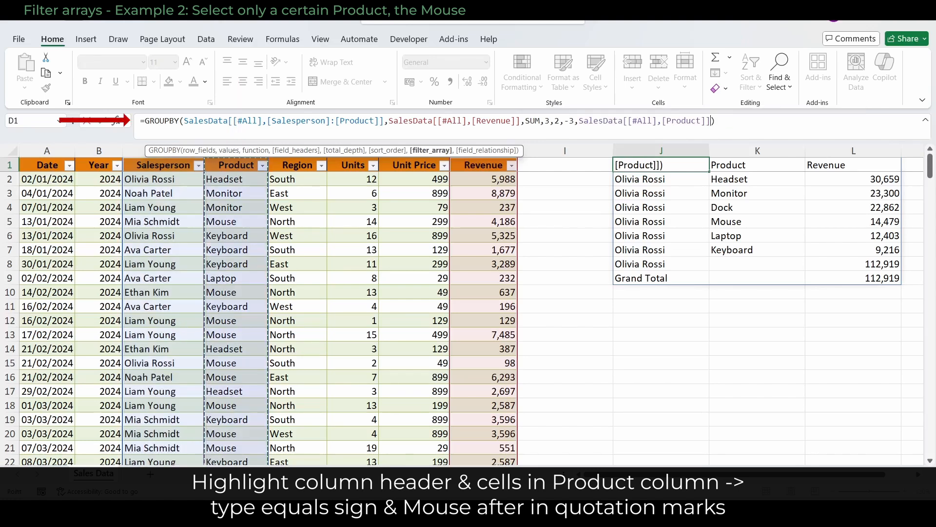
- Rewrite the filter_array as Product equals "Mouse"
type("=\"M")
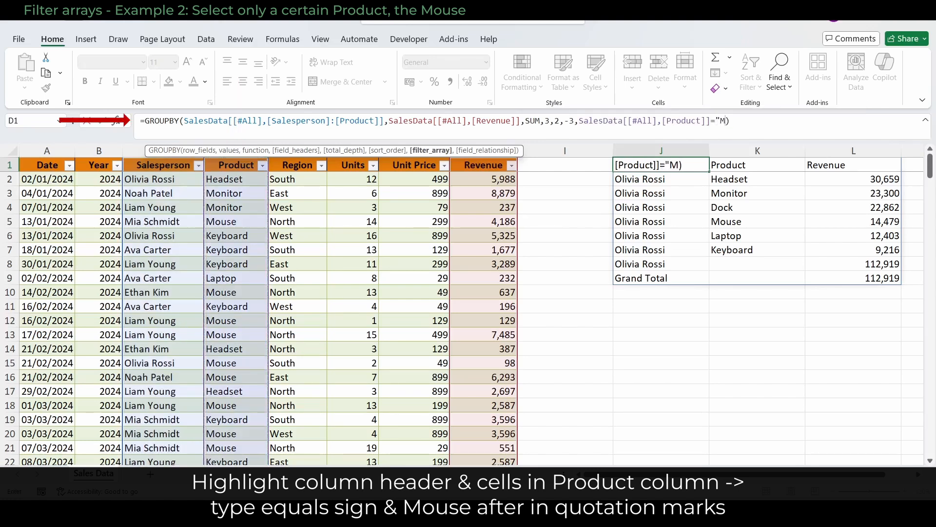
type("ouse")
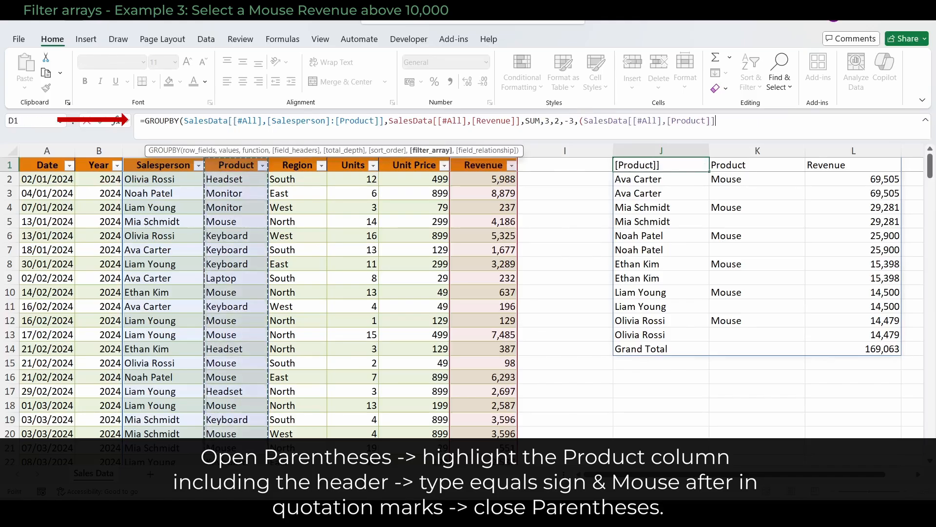
- Combine the filter as (Product="Mouse")*(Revenue>10000)
type("=\"Mo")
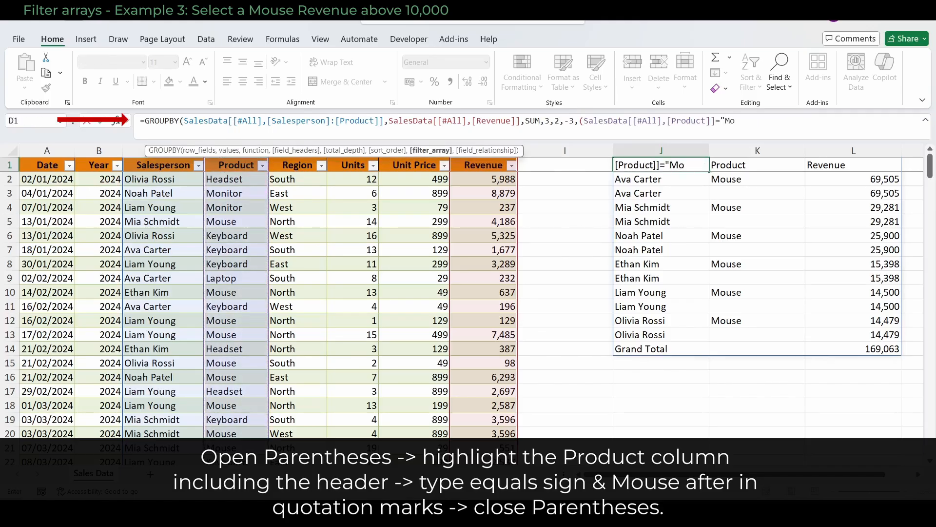
type("use\")")
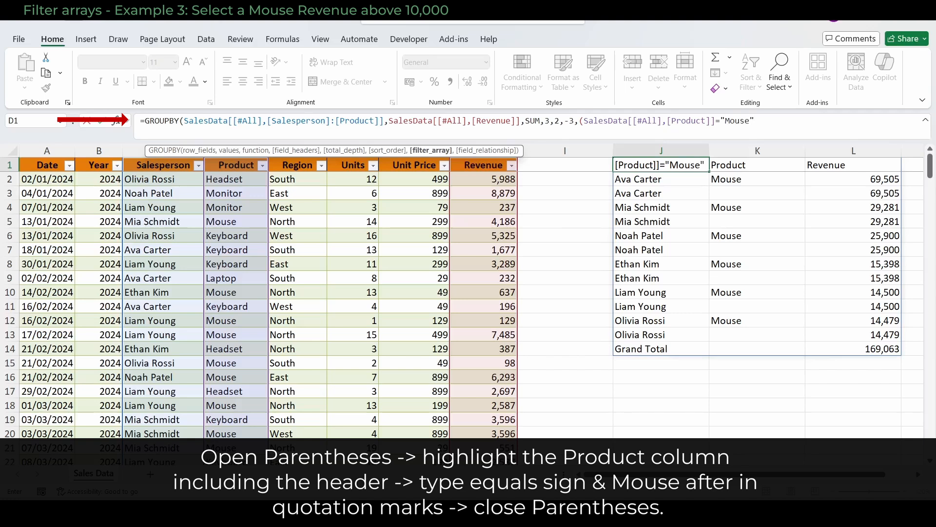
type("*")
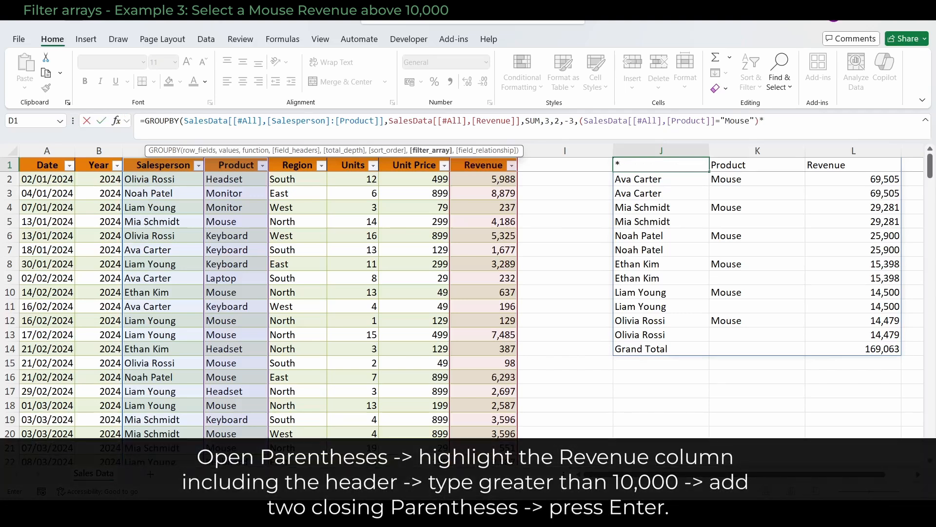
type("(")
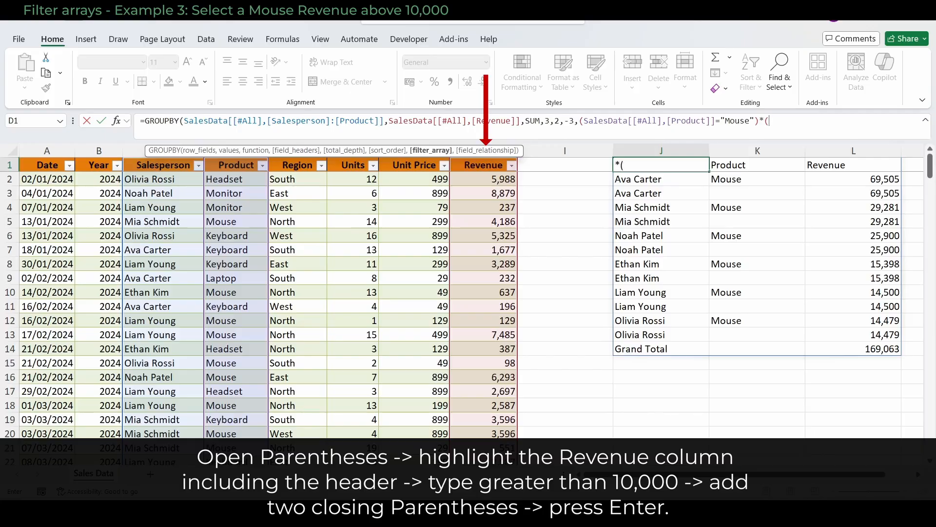
left_click(483, 165)
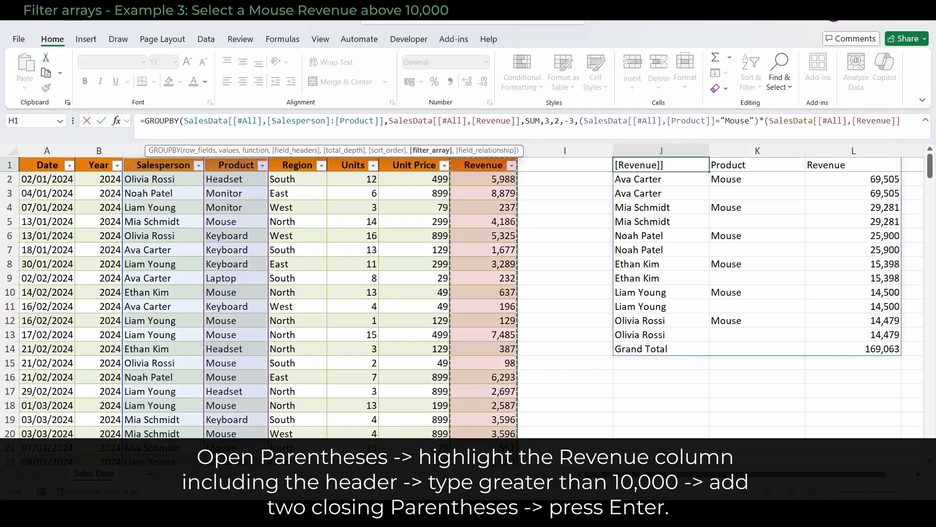
type(">10000")
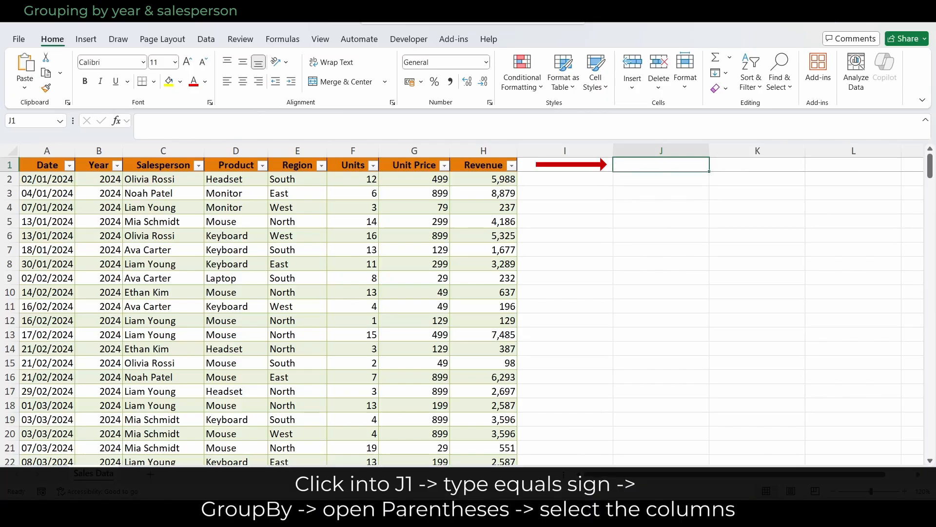
- Enter a new GROUPBY summing Revenue by Year and Salesperson with SUM,3,2,-3
type("=")
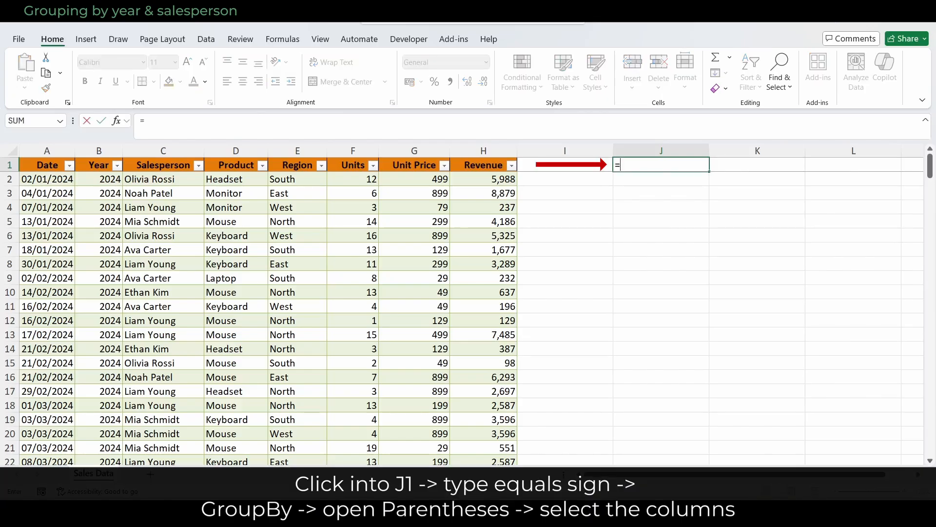
type("GROUPBY(SalesData[[#All],[Year]:[Salesperson")
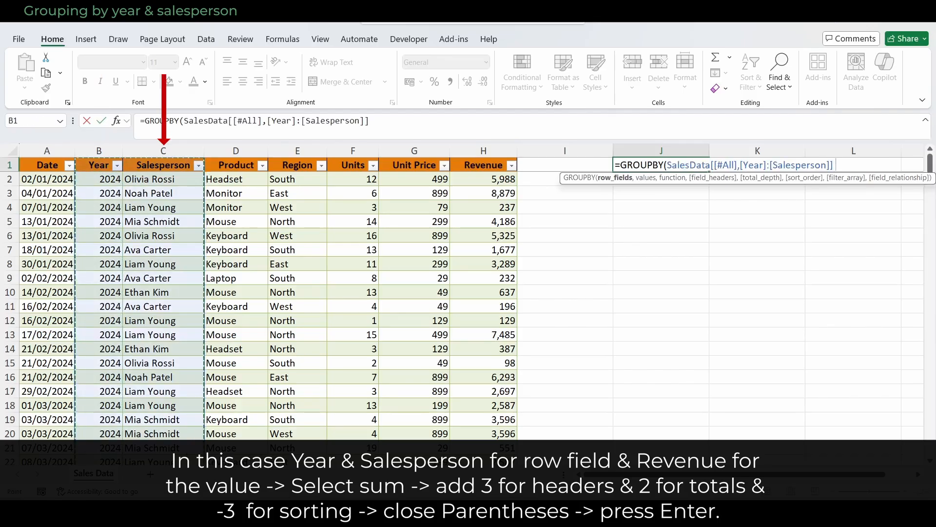
type(",")
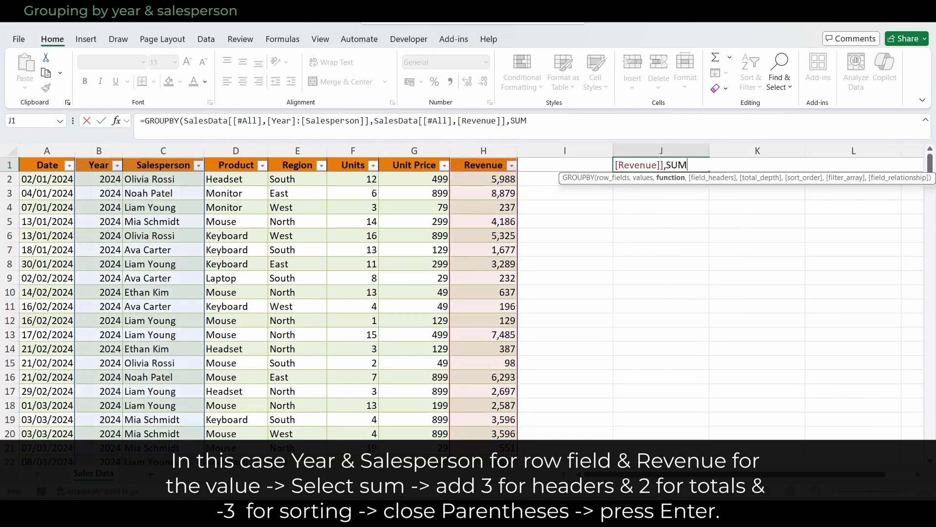
type(",3,2,-")
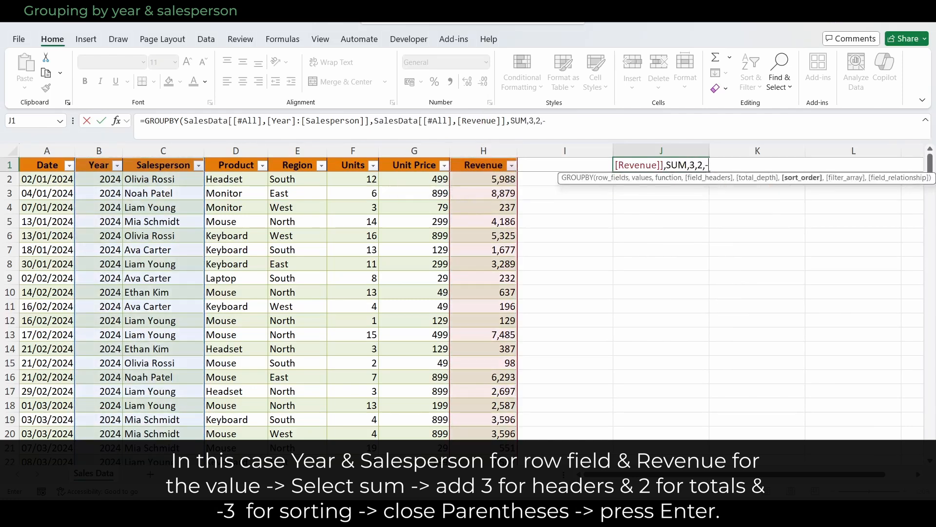
key("Enter")
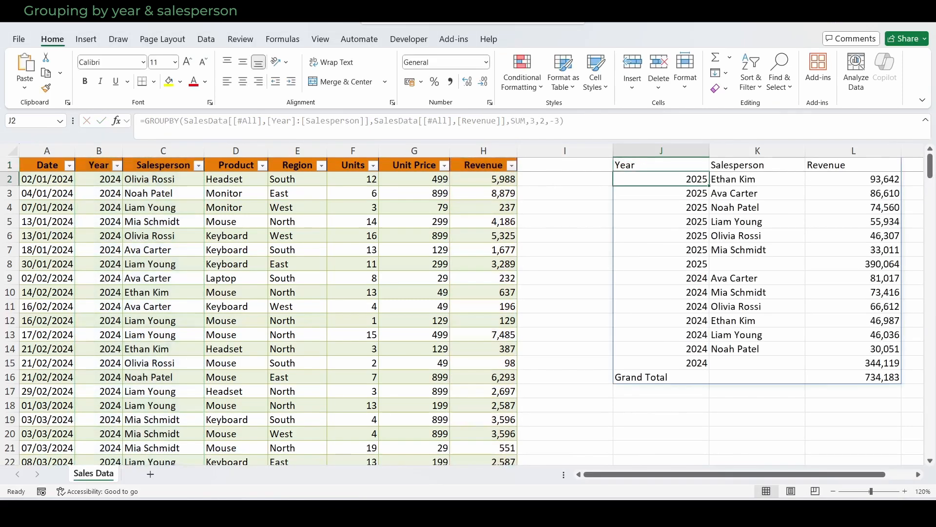
- Clear J1 and change one Keyboard sale's revenue to 500,000
left_click(660, 165)
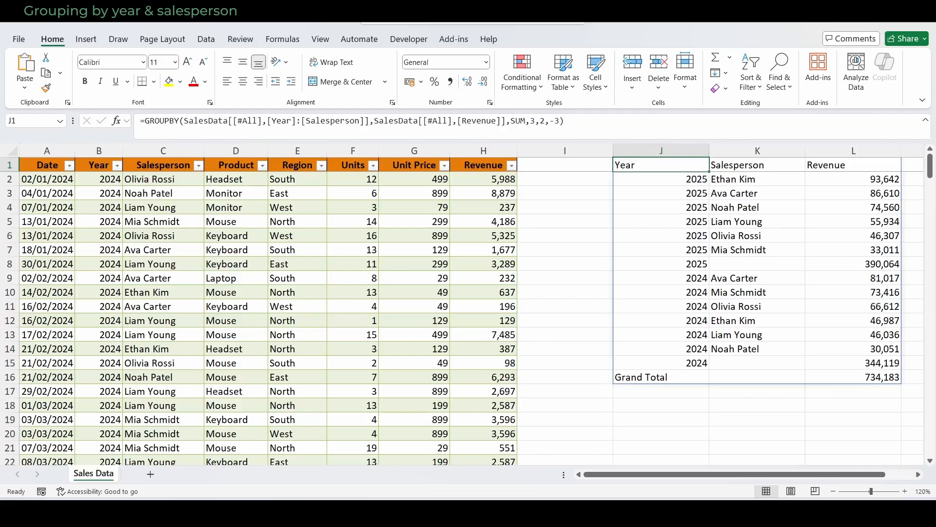
type("500,000")
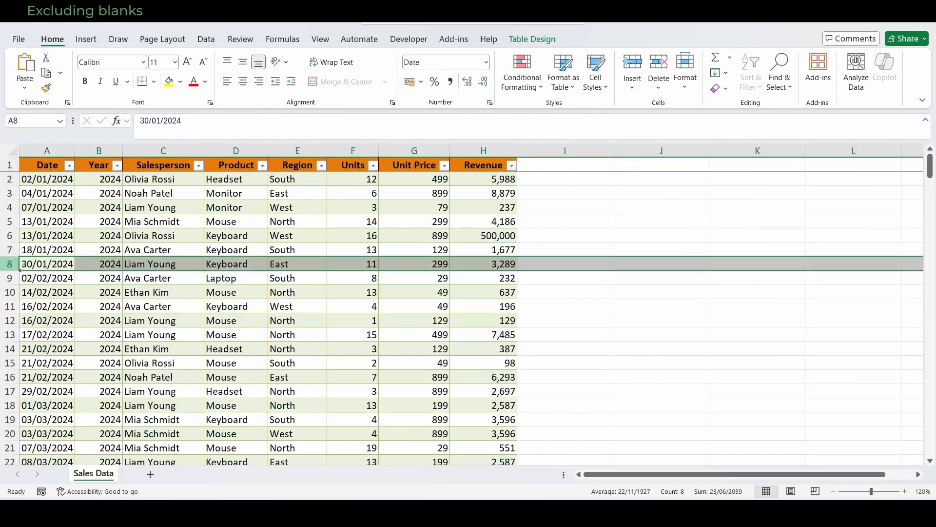
- Insert blank rows inside the sales table via the row header menu
right_click(47, 363)
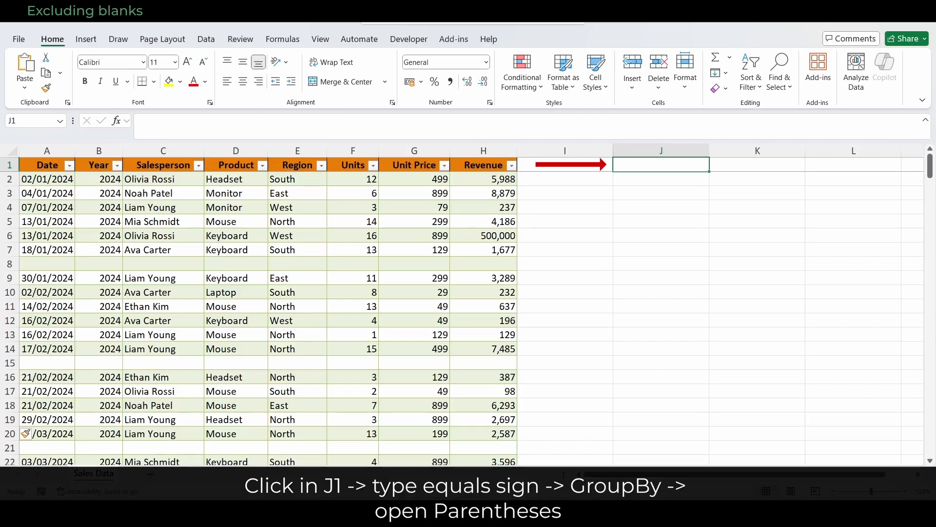
- Enter a GROUPBY in J1 summing Revenue by Salesperson with headers shown (argument 3), total 1,228,858
type("=GROUPBY(SalesData[[#All],[Salesperson]],H:H")
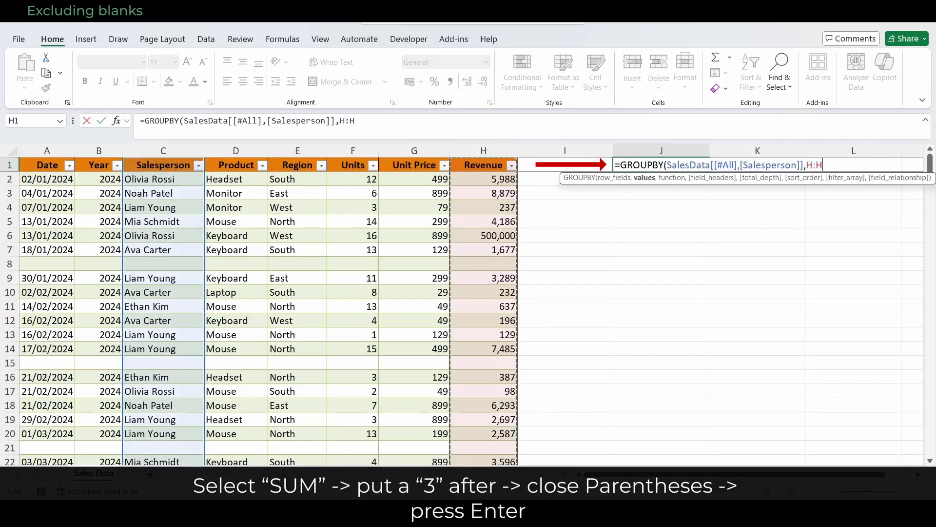
type("SalesData[[#All],[Revenue]],SUM,")
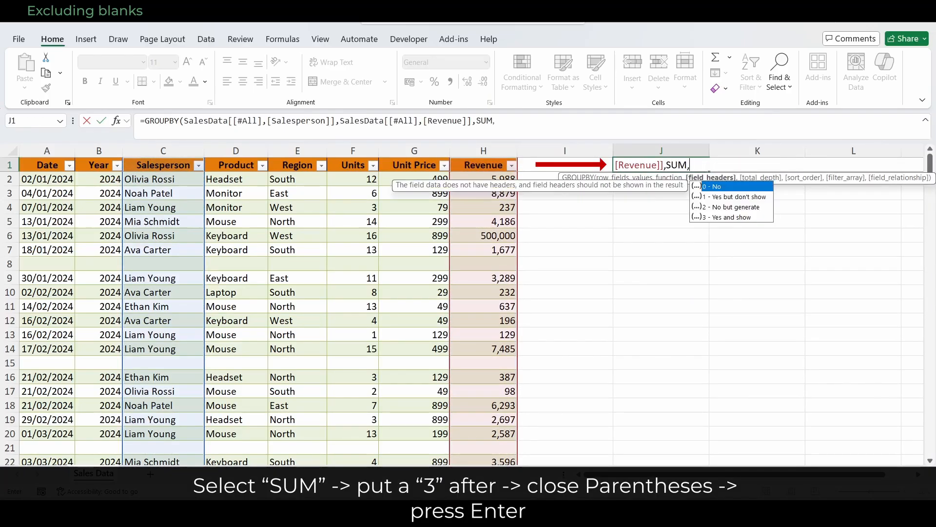
type("3)")
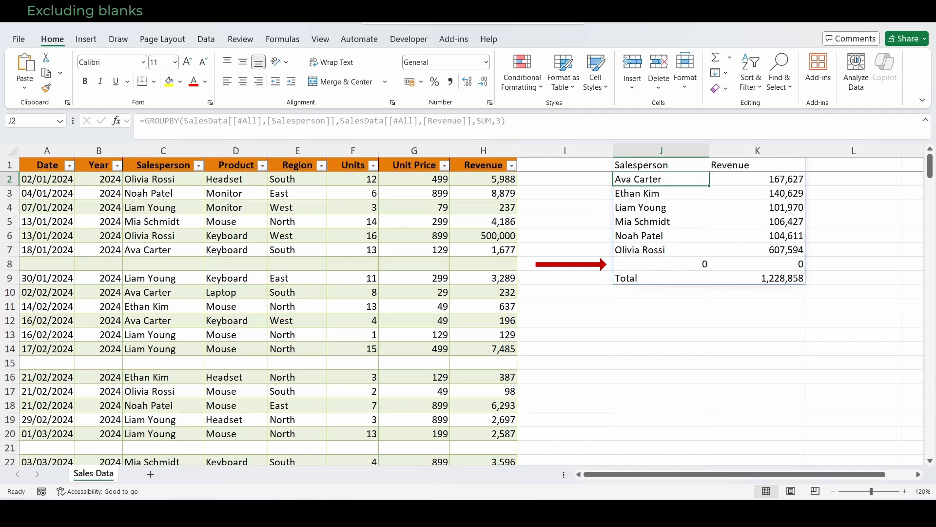
left_click(660, 165)
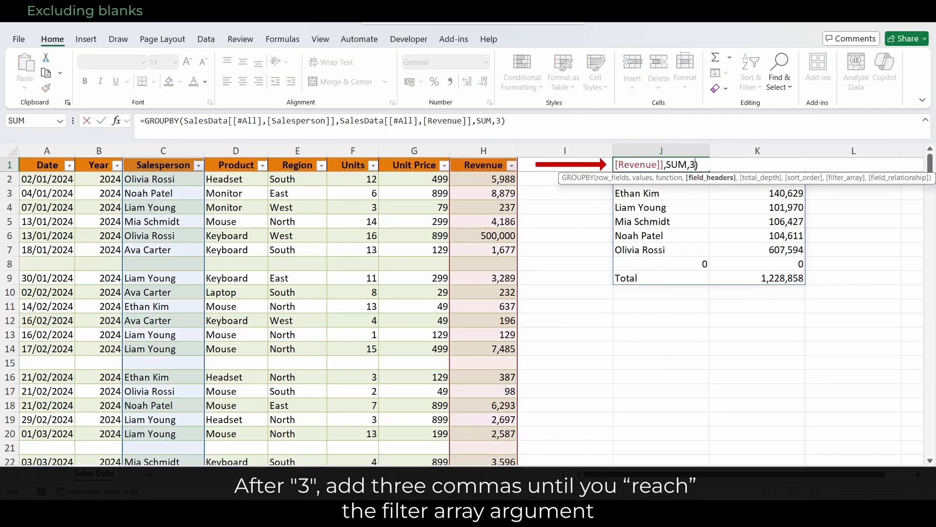
- Add a filter_array Salesperson<>"" so blank rows drop out, leaving six salespeople totalling 1,228,858
type(",,")
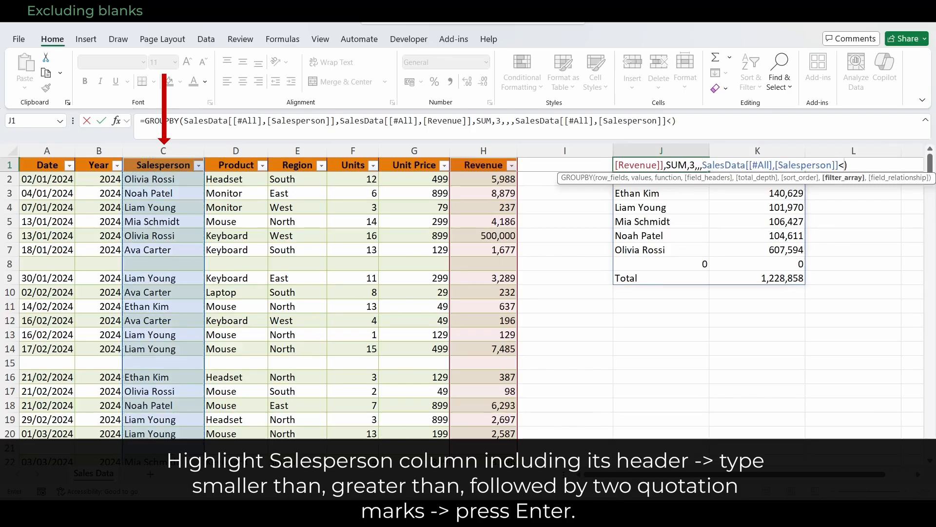
key("Enter")
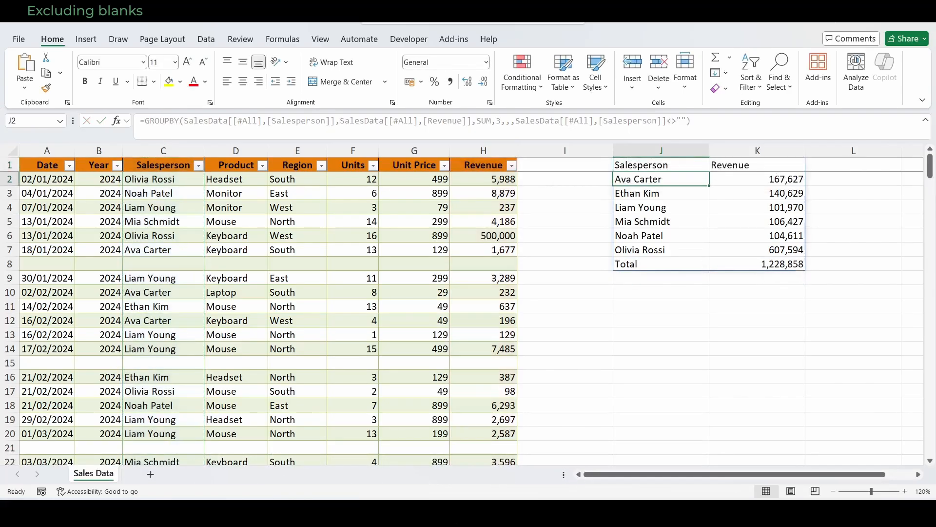